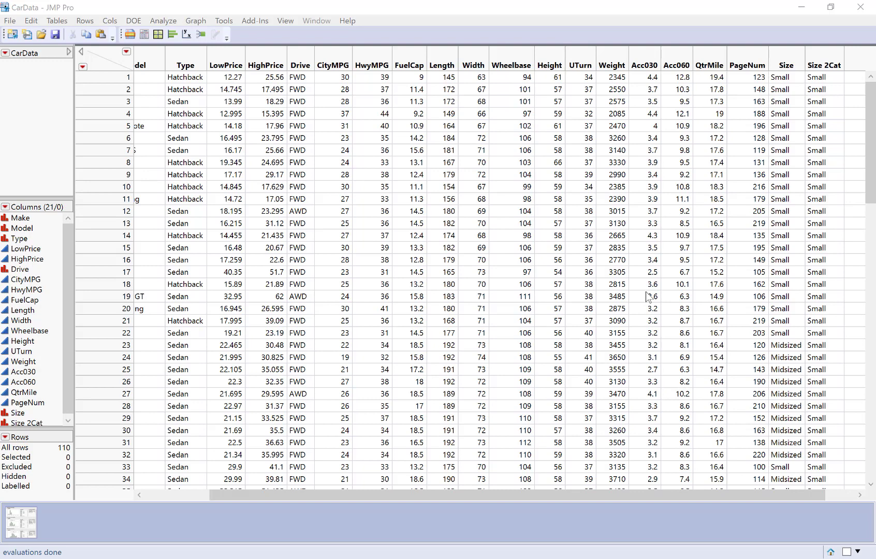
{"action": "mouse_move", "coordinate": [695, 246]}
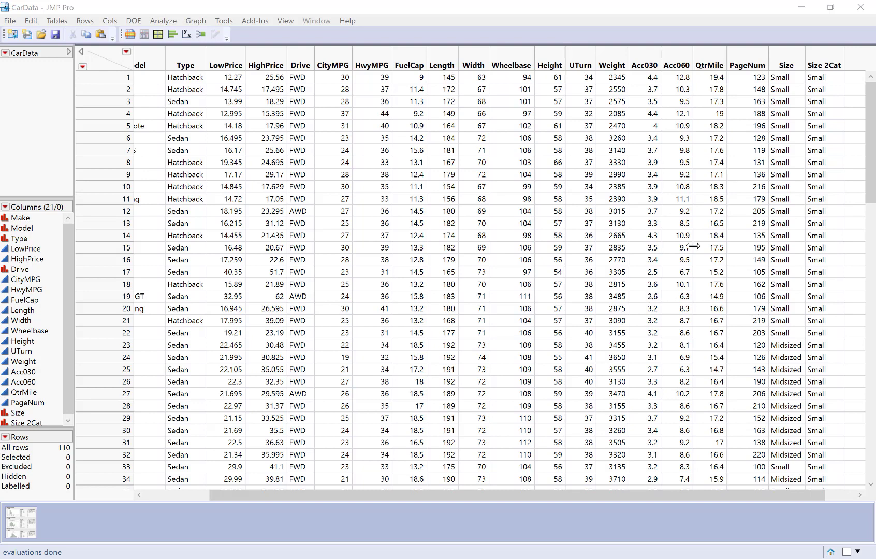
{"action": "mouse_move", "coordinate": [547, 250]}
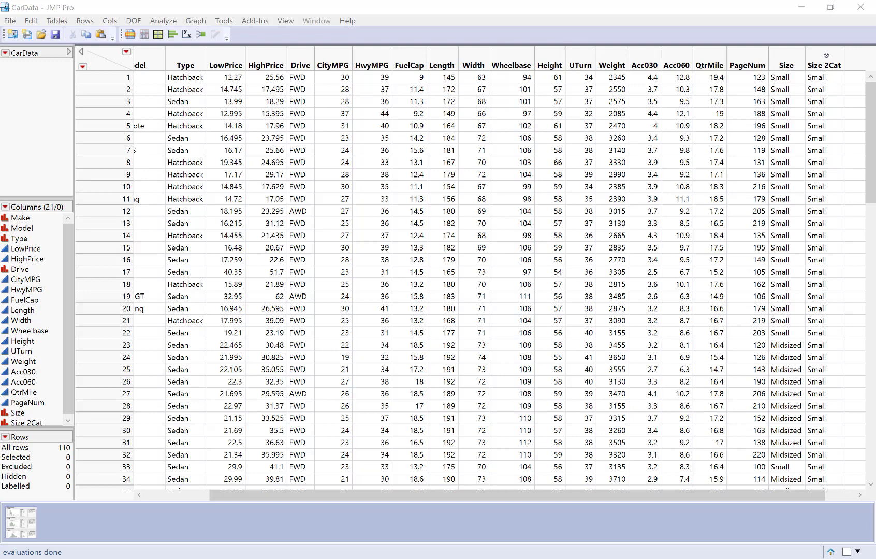
- Select the Size 2Cat and CityMPG columns, then download and open com.jmp.calculatorsIIIa.jmpaddin
{"action": "left_click", "coordinate": [822, 64]}
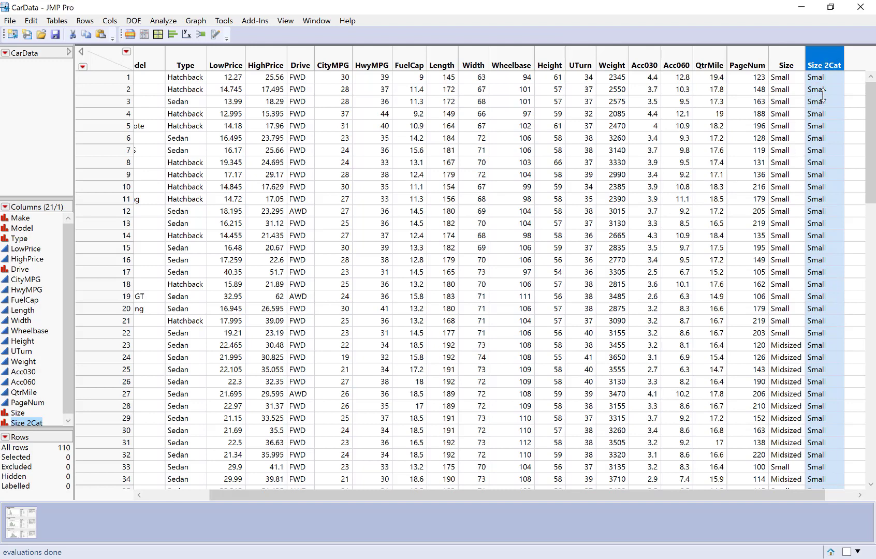
{"action": "mouse_move", "coordinate": [825, 85]}
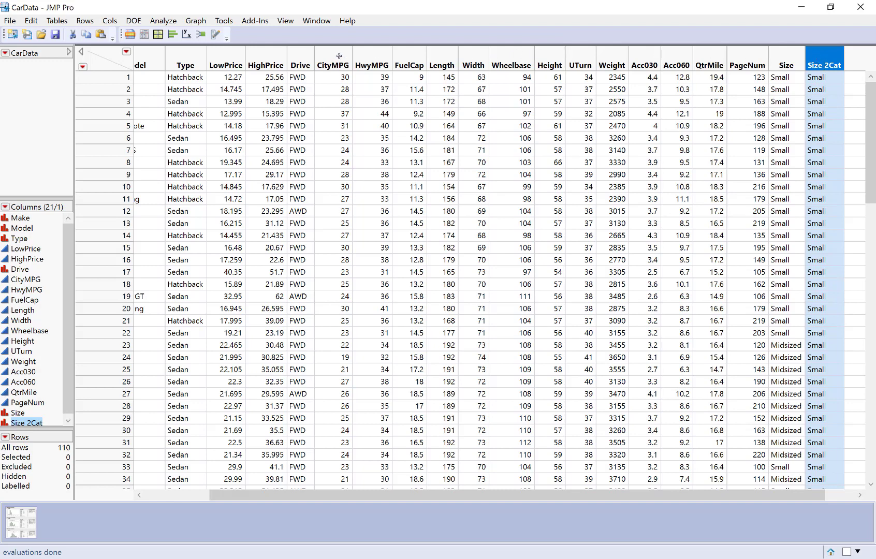
{"action": "left_click", "coordinate": [331, 65]}
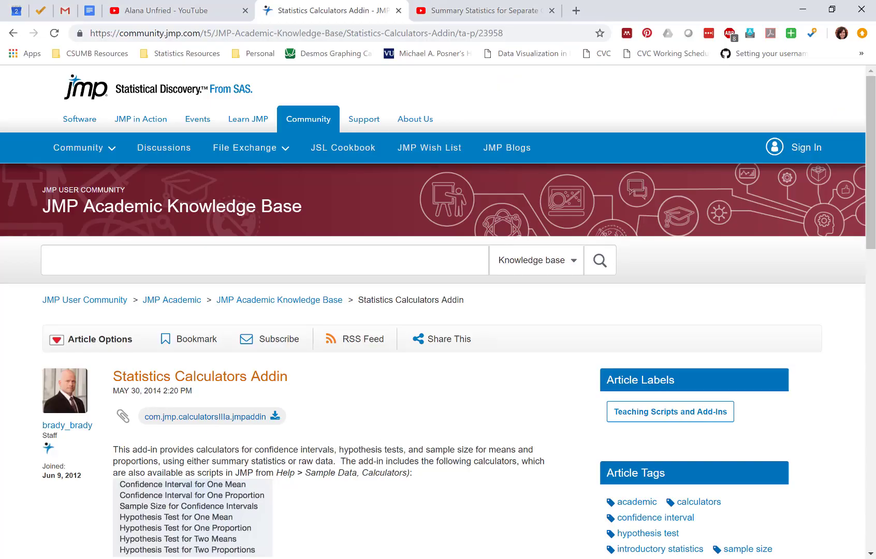
{"action": "mouse_move", "coordinate": [285, 307]}
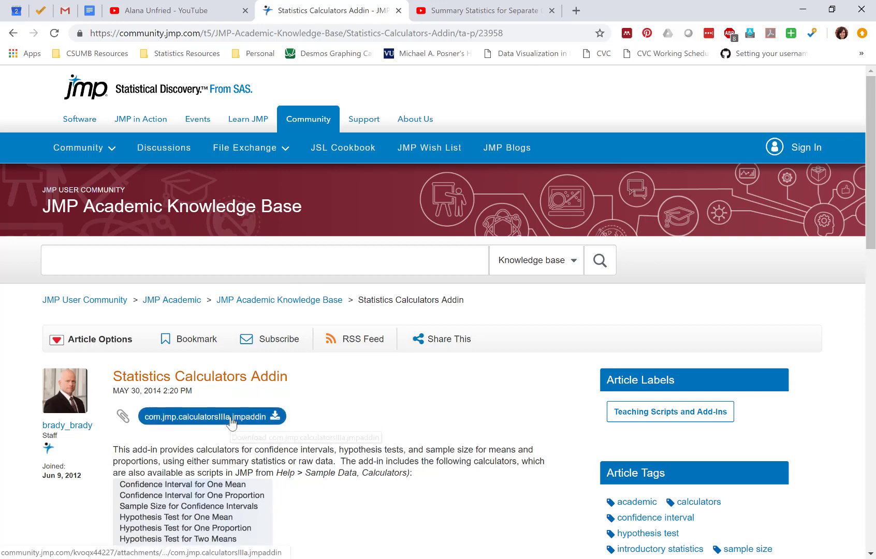
{"action": "left_click", "coordinate": [211, 416]}
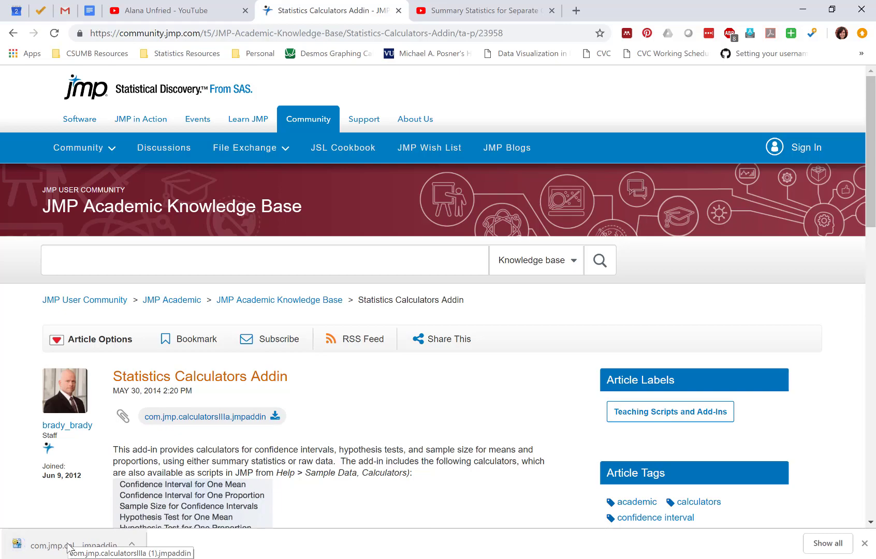
{"action": "left_click", "coordinate": [90, 545]}
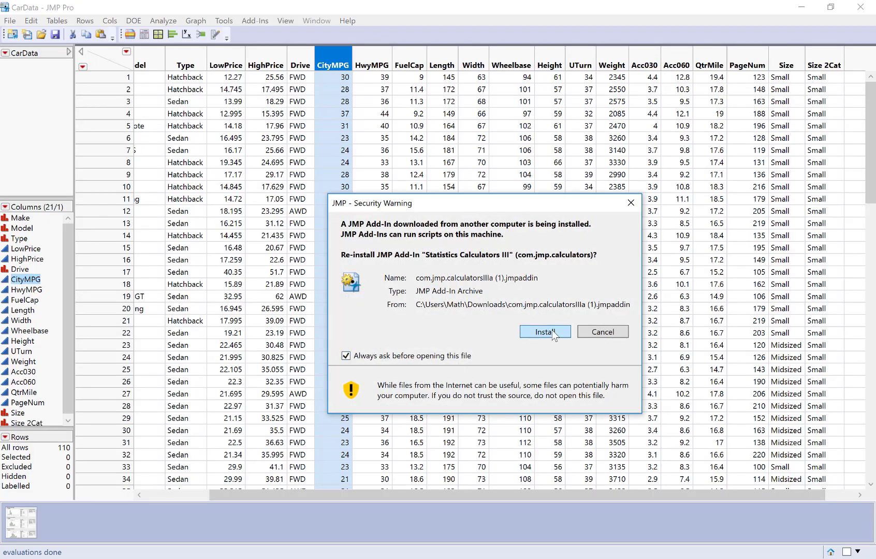
- Confirm re-installing the Statistics Calculators III add-in in the JMP Security Warning
{"action": "left_click", "coordinate": [544, 332]}
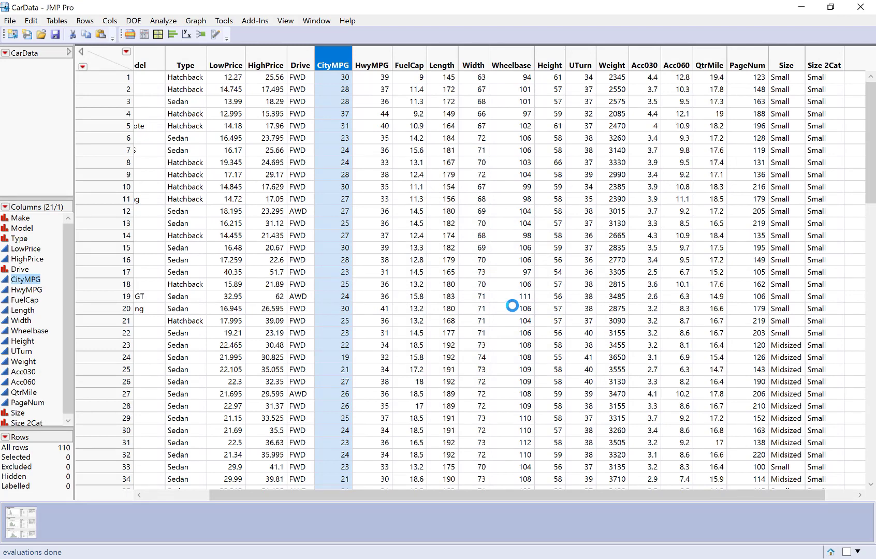
{"action": "mouse_move", "coordinate": [329, 174]}
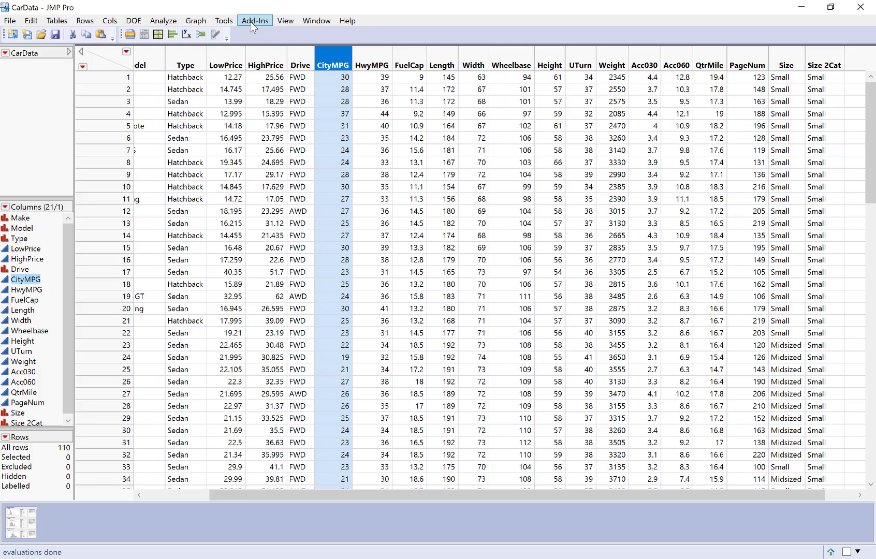
- Launch Hypothesis Test for Two Means from the Statistics Calculators III add-in menu
{"action": "left_click", "coordinate": [254, 21]}
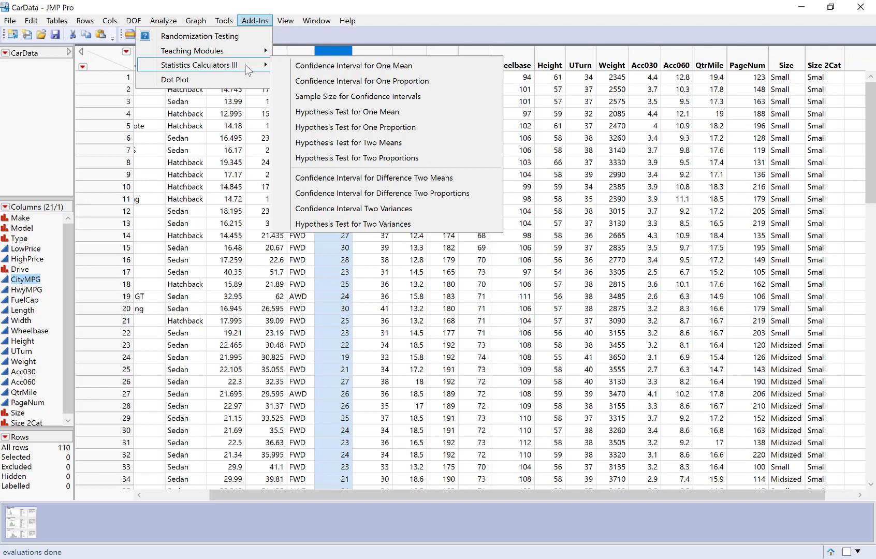
{"action": "mouse_move", "coordinate": [352, 66]}
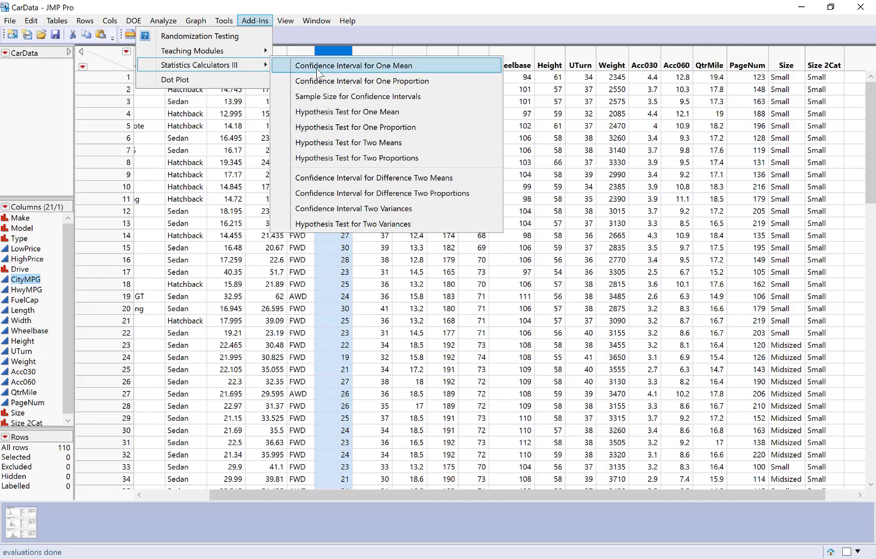
{"action": "mouse_move", "coordinate": [390, 143]}
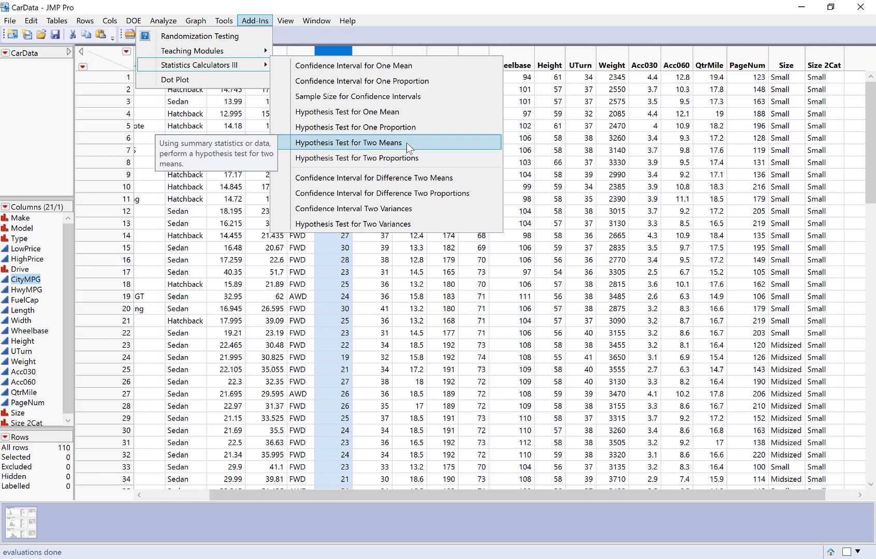
{"action": "left_click", "coordinate": [347, 142]}
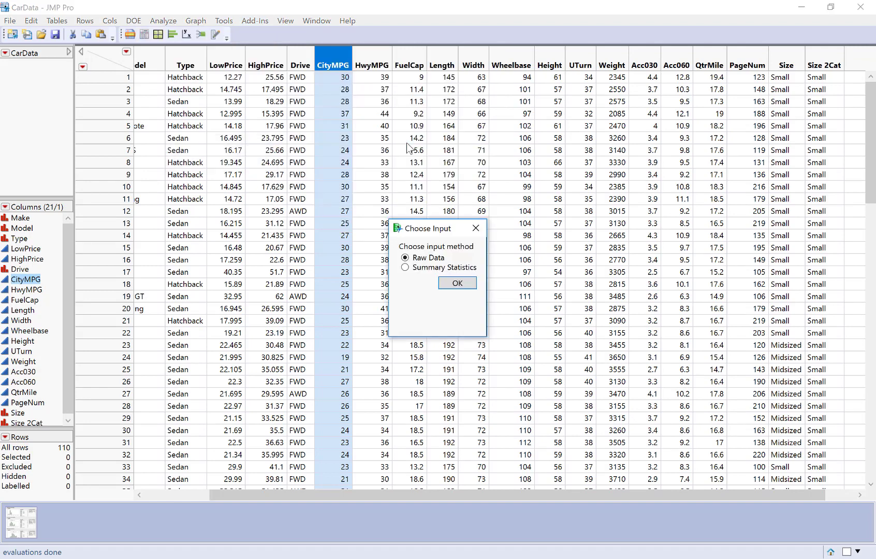
{"action": "mouse_move", "coordinate": [404, 279]}
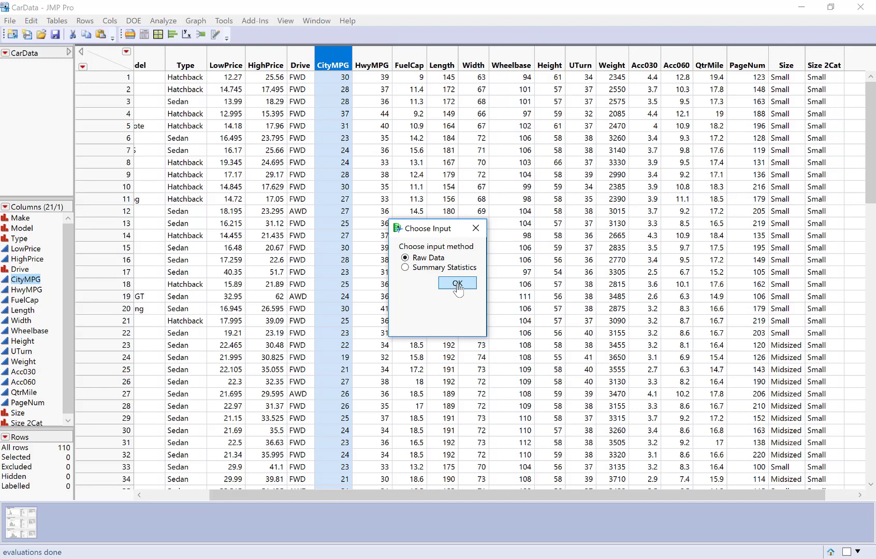
- Keep Raw Data as the input method for the two-means test
{"action": "left_click", "coordinate": [456, 283]}
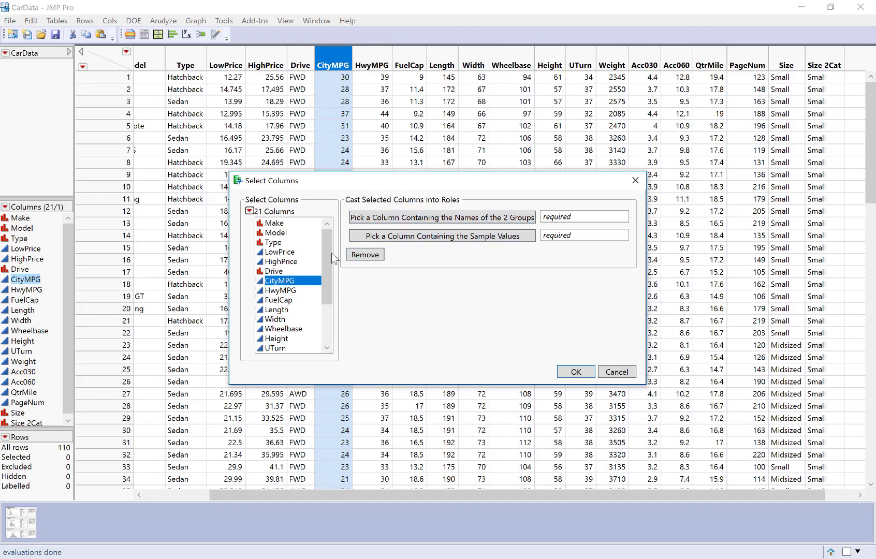
- Assign Size 2Cat as the group names column and CityMPG as the sample values
{"action": "scroll", "scroll_direction": "down", "scroll_amount": 3}
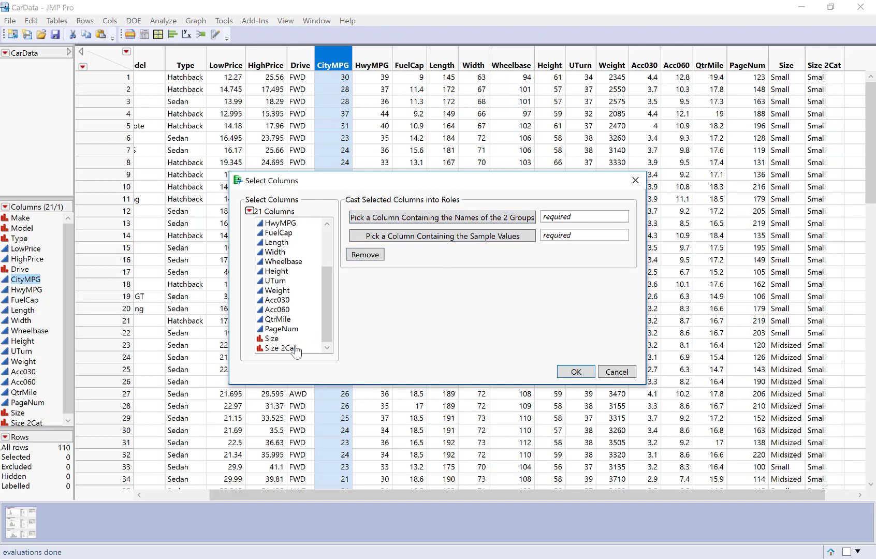
{"action": "left_click", "coordinate": [285, 348]}
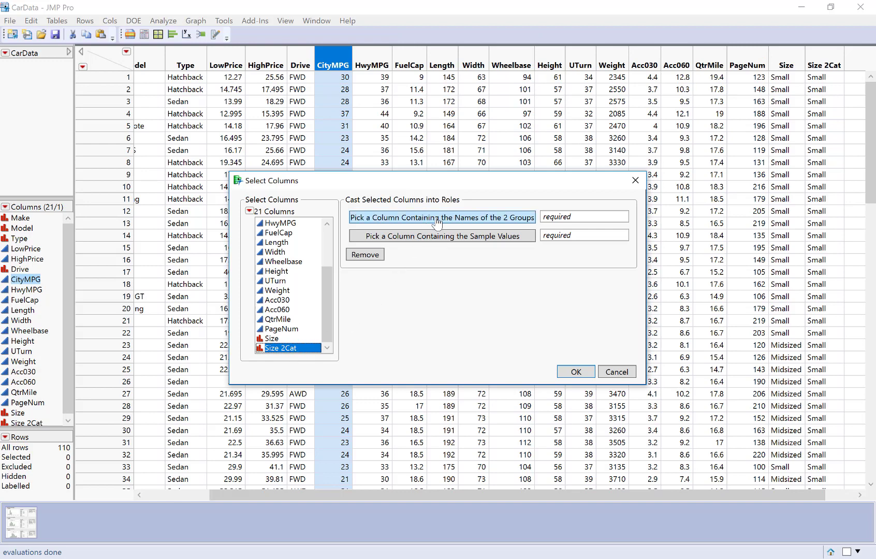
{"action": "left_click", "coordinate": [441, 217]}
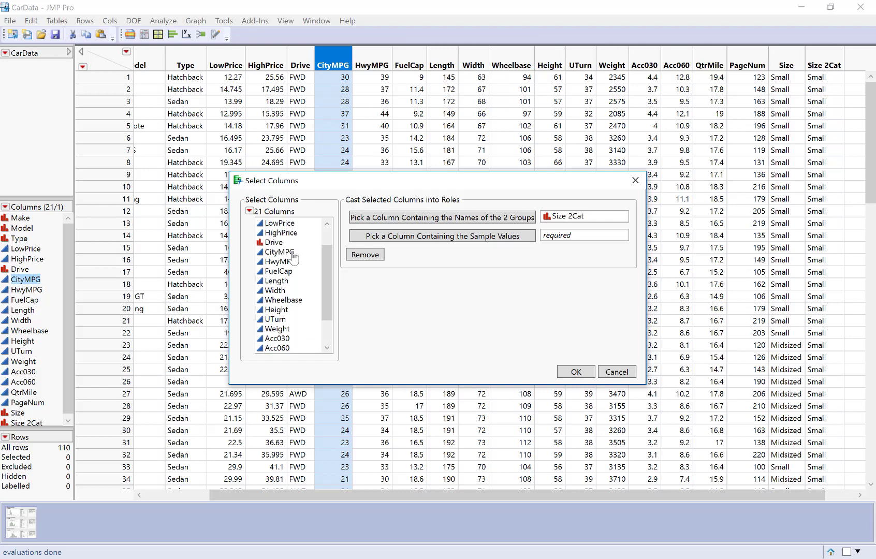
{"action": "left_click", "coordinate": [278, 252]}
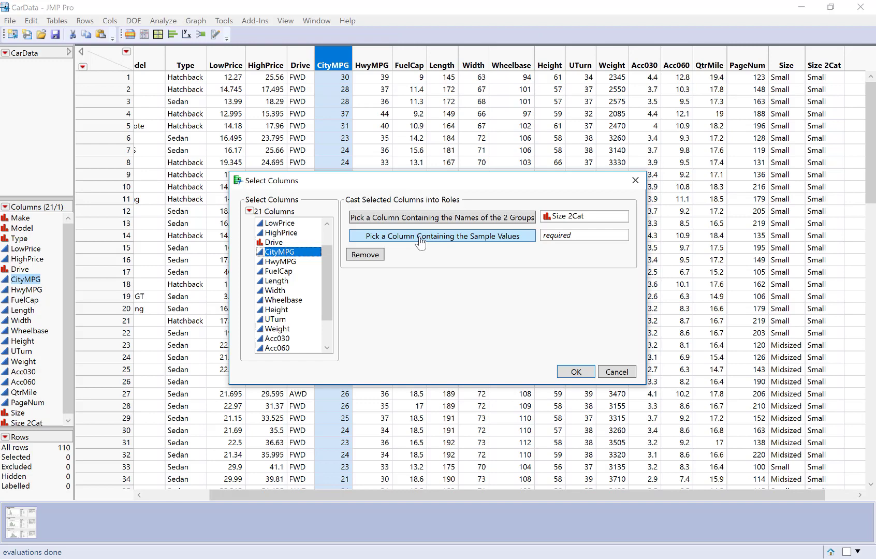
{"action": "left_click", "coordinate": [441, 235]}
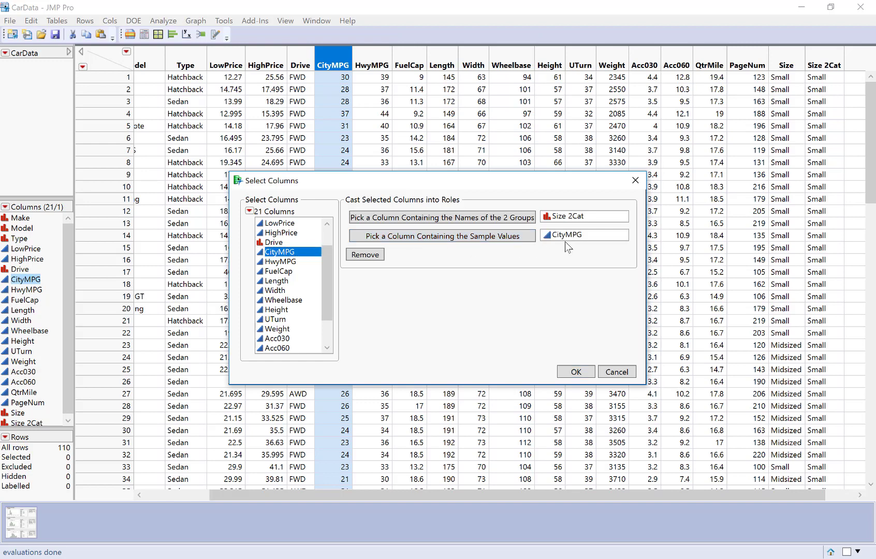
{"action": "mouse_move", "coordinate": [565, 354]}
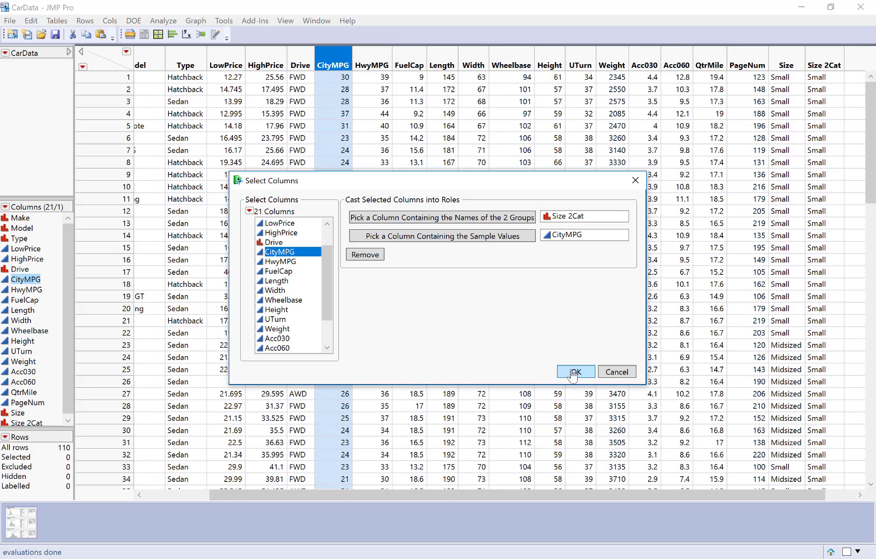
{"action": "left_click", "coordinate": [574, 372]}
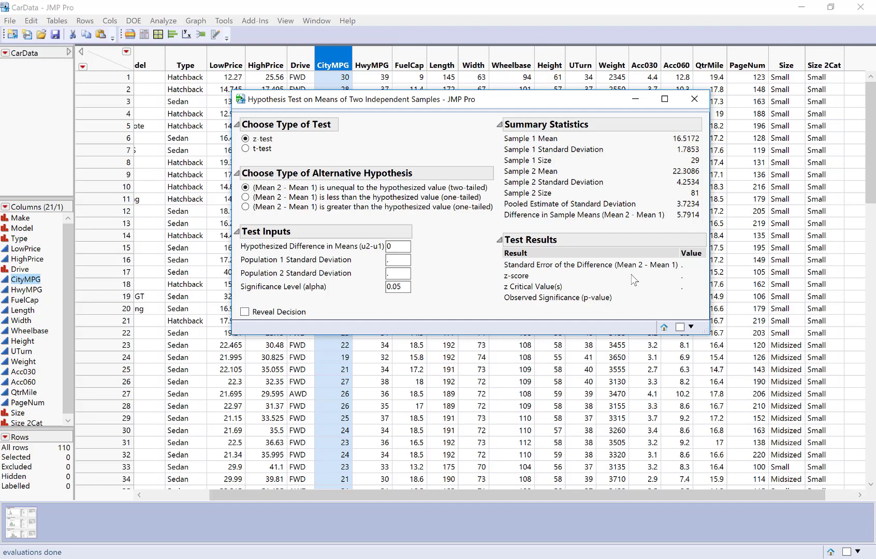
{"action": "mouse_move", "coordinate": [567, 187]}
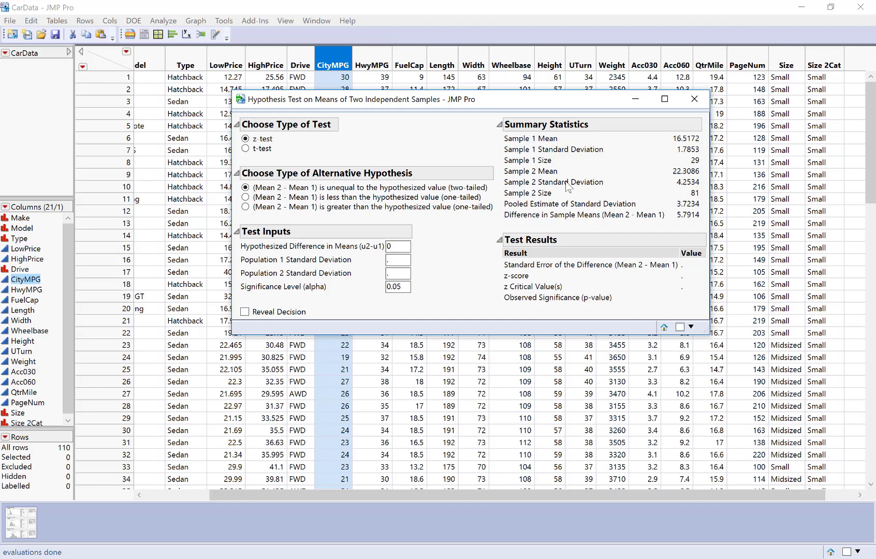
{"action": "mouse_move", "coordinate": [520, 144]}
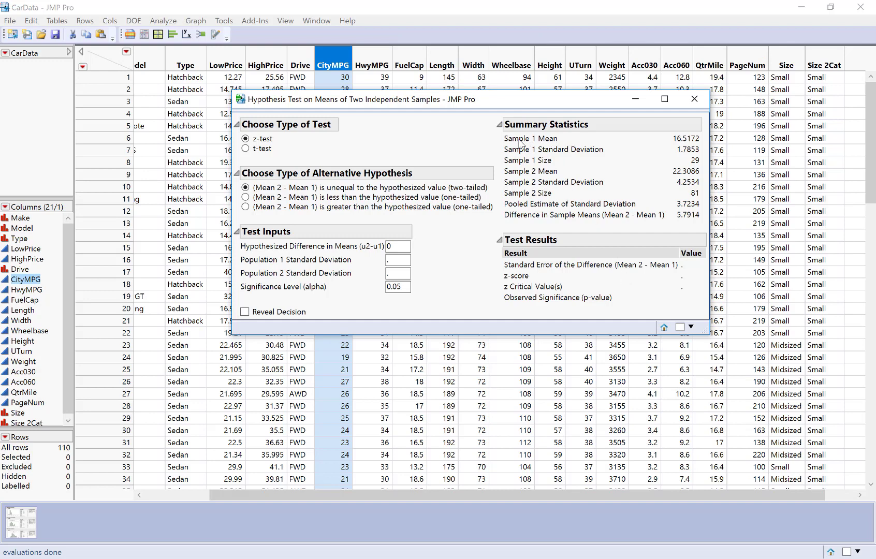
{"action": "mouse_move", "coordinate": [522, 177]}
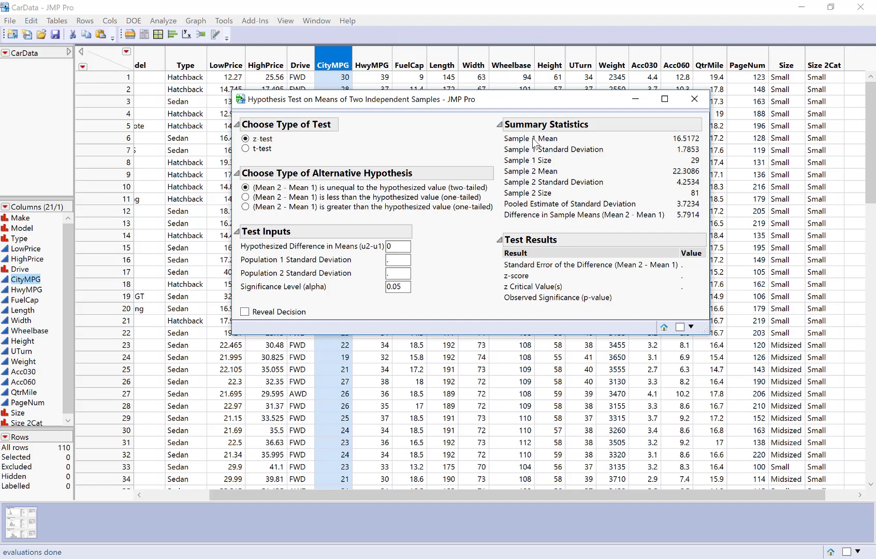
{"action": "mouse_move", "coordinate": [535, 144]}
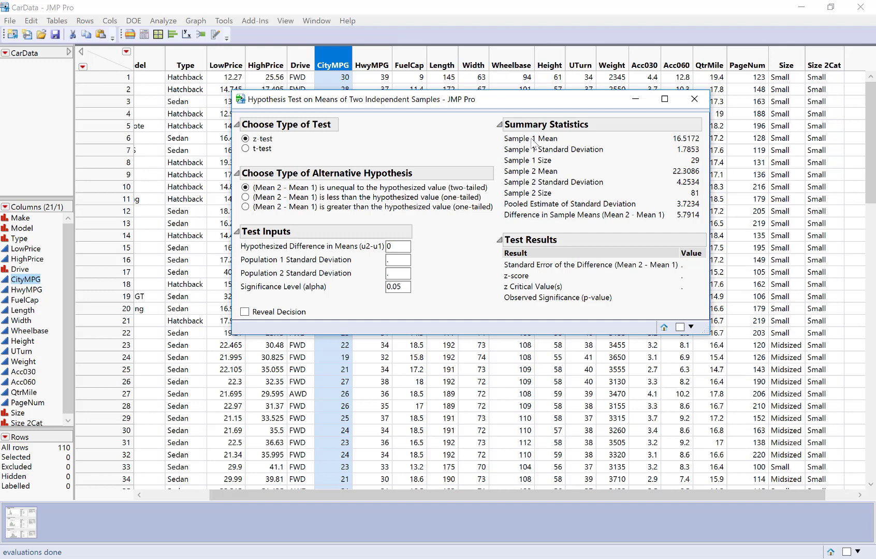
{"action": "mouse_move", "coordinate": [520, 155]}
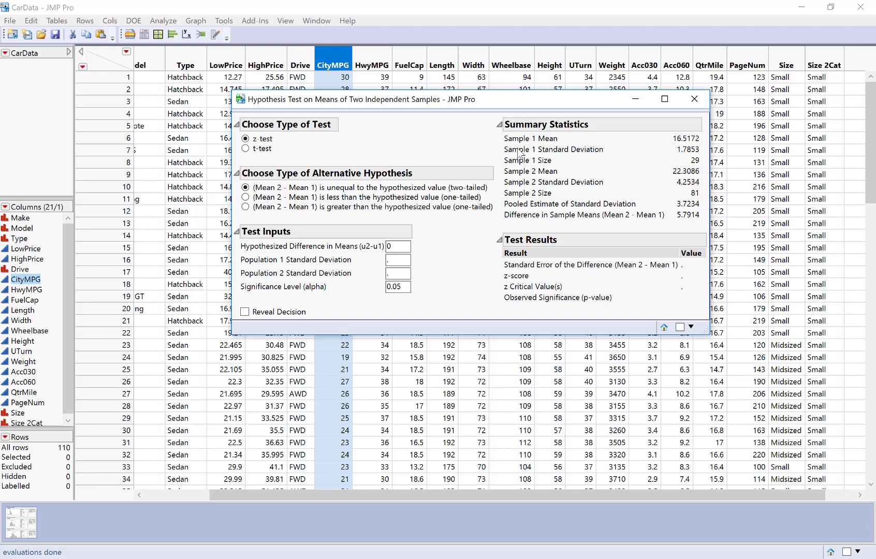
{"action": "mouse_move", "coordinate": [560, 142]}
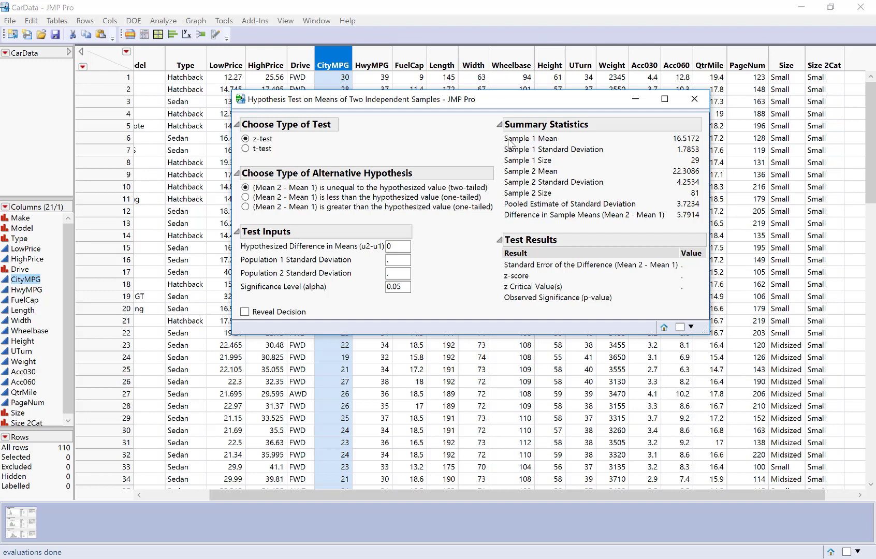
{"action": "mouse_move", "coordinate": [560, 142]}
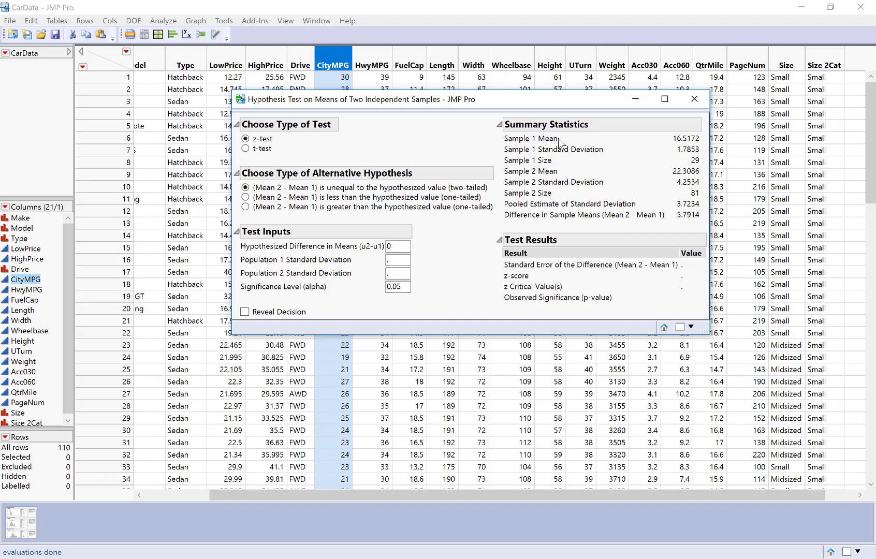
{"action": "mouse_move", "coordinate": [582, 147]}
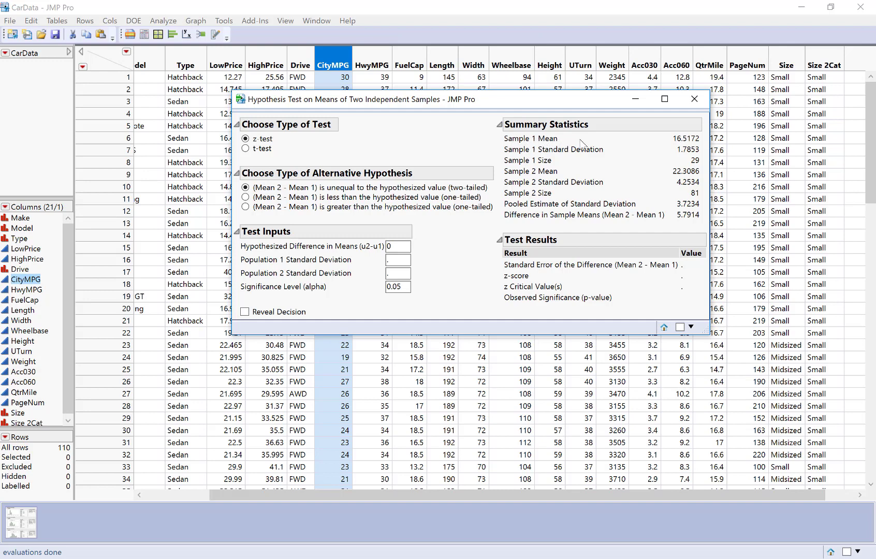
{"action": "mouse_move", "coordinate": [601, 176]}
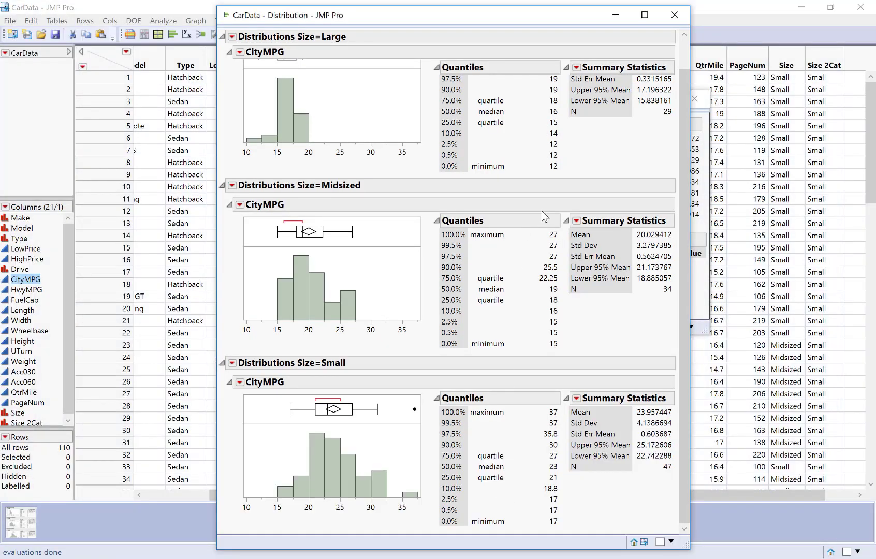
{"action": "mouse_move", "coordinate": [684, 271]}
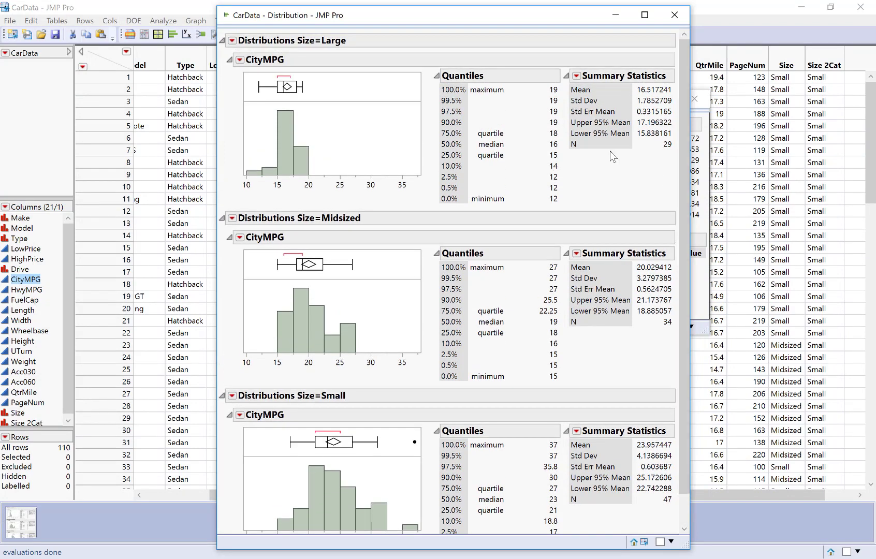
{"action": "mouse_move", "coordinate": [643, 97]}
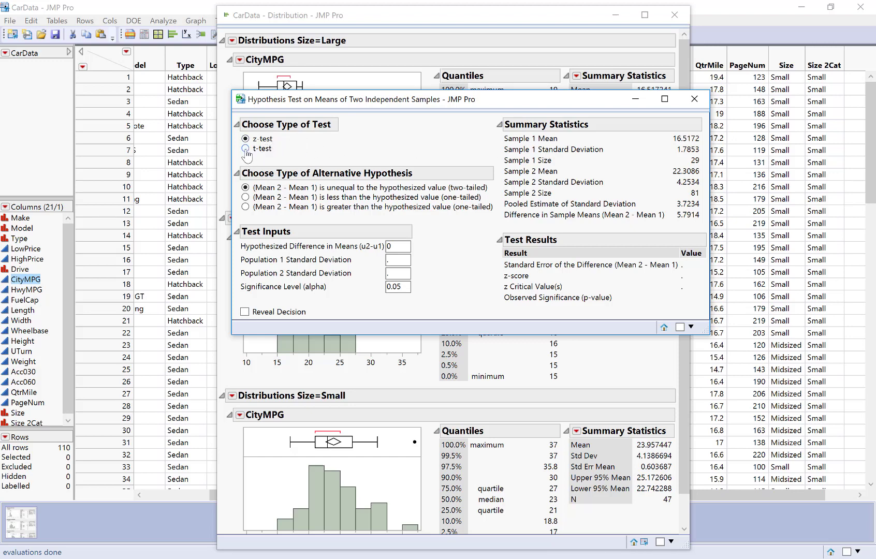
- Switch the test type to a pooled-variance t-test, giving t = 7.0953
{"action": "left_click", "coordinate": [245, 149]}
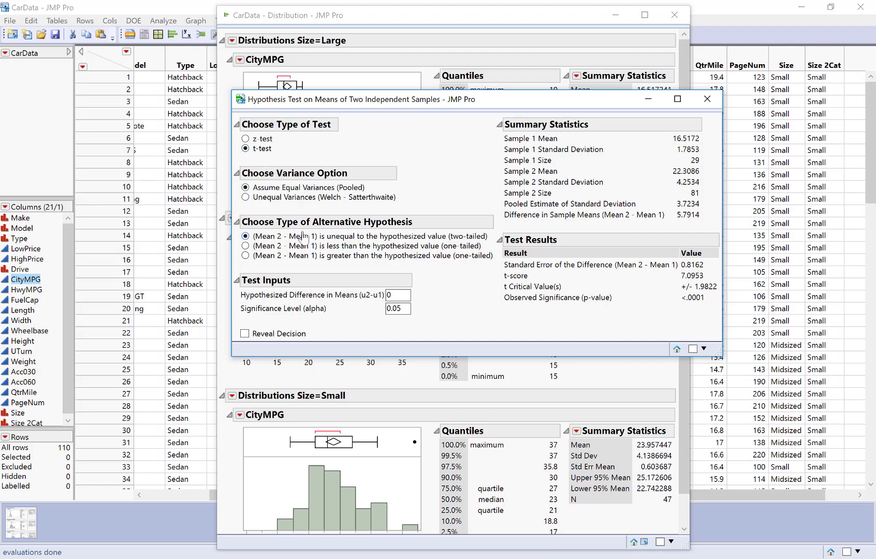
{"action": "mouse_move", "coordinate": [337, 232]}
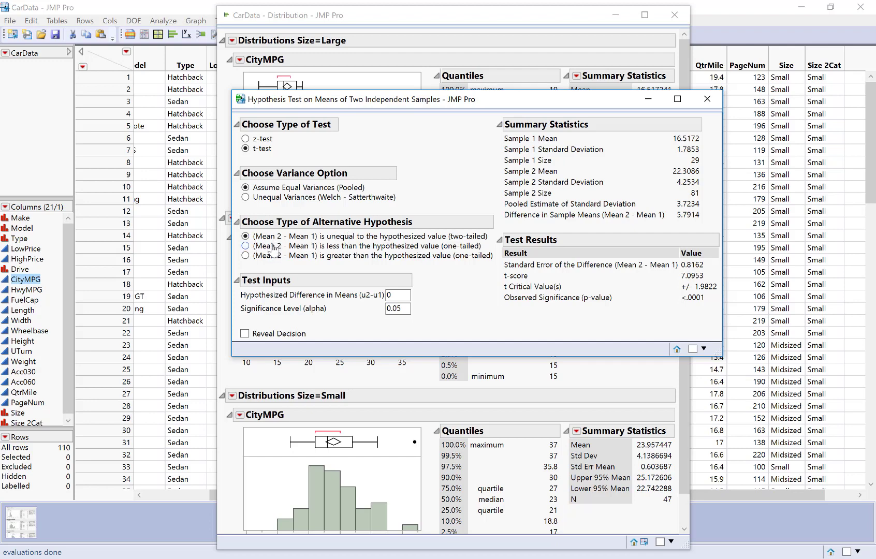
{"action": "mouse_move", "coordinate": [268, 252]}
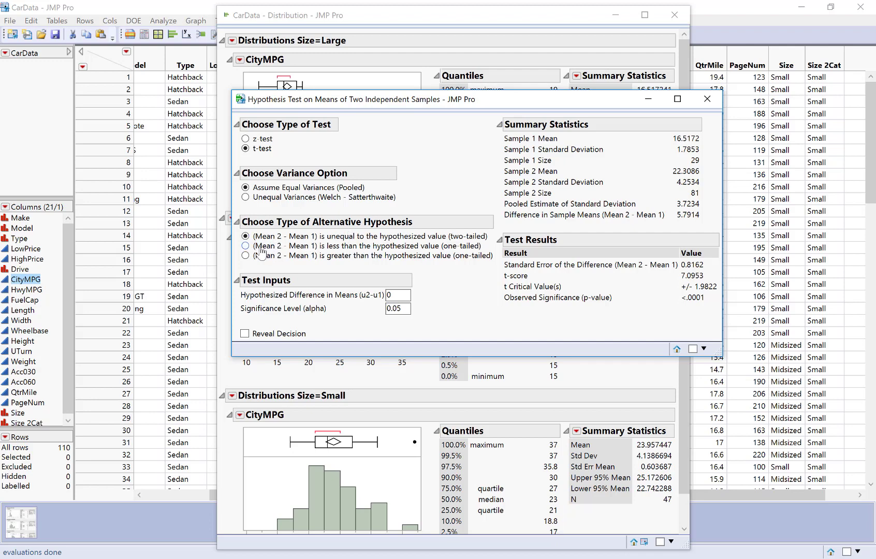
{"action": "mouse_move", "coordinate": [298, 249]}
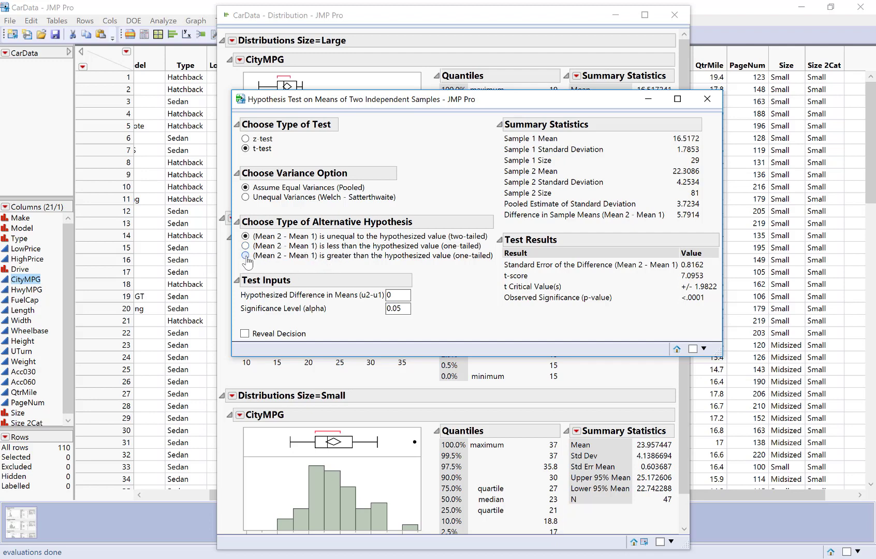
- Make the alternative one-tailed (Mean 2 − Mean 1 greater) with hypothesized difference 0
{"action": "left_click", "coordinate": [245, 255]}
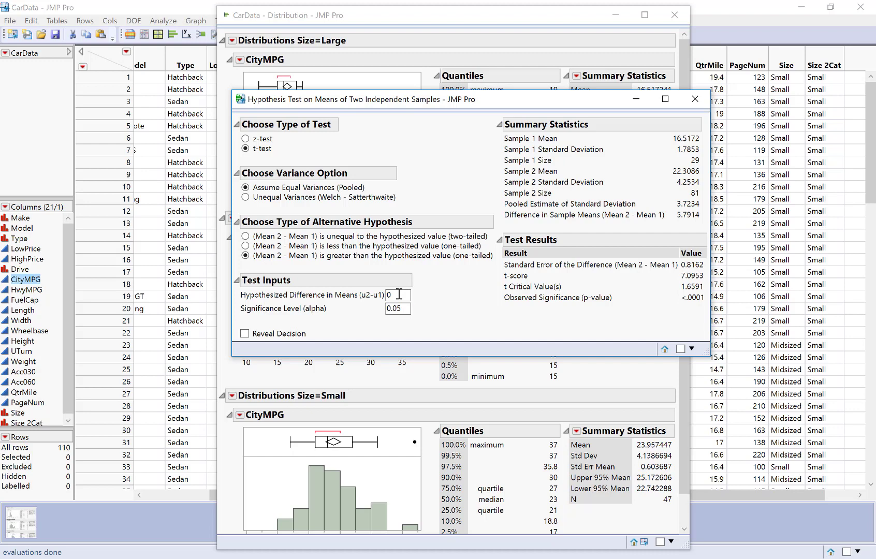
{"action": "left_click", "coordinate": [397, 295]}
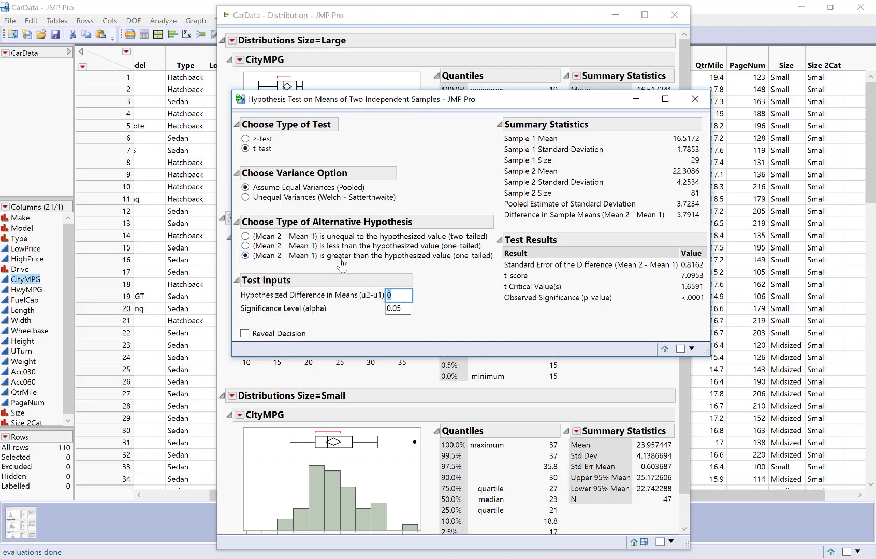
{"action": "mouse_move", "coordinate": [443, 296]}
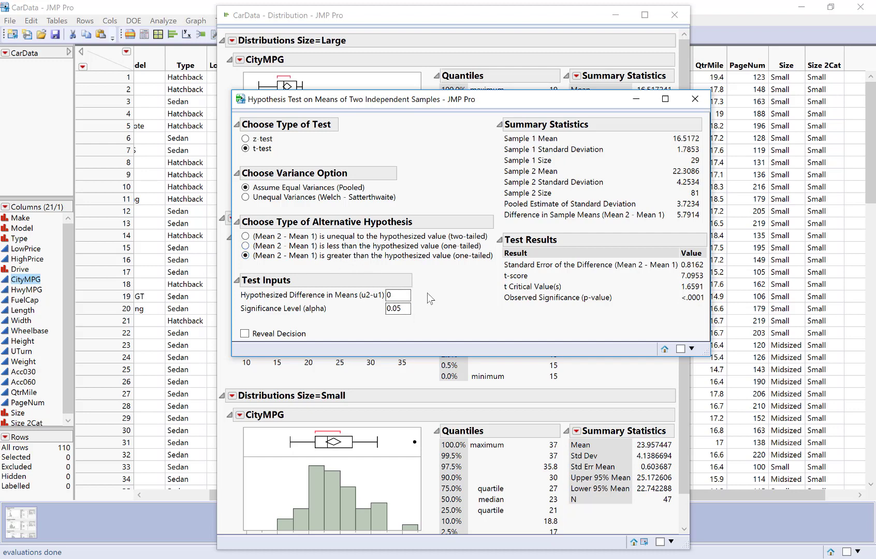
{"action": "mouse_move", "coordinate": [516, 285]}
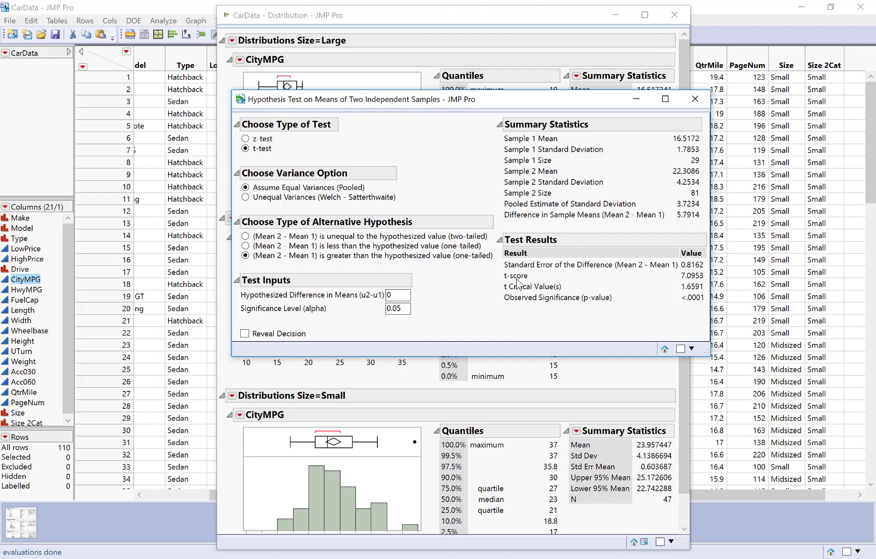
{"action": "mouse_move", "coordinate": [684, 282]}
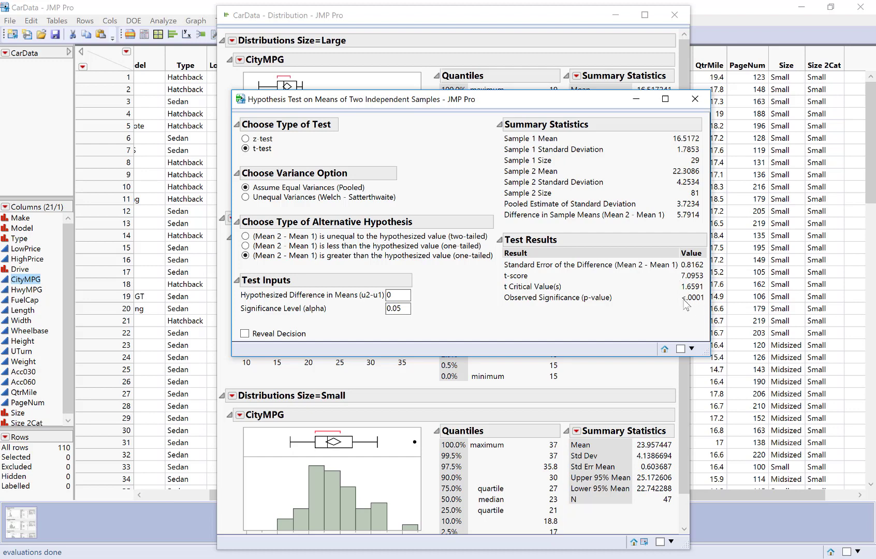
{"action": "mouse_move", "coordinate": [702, 303]}
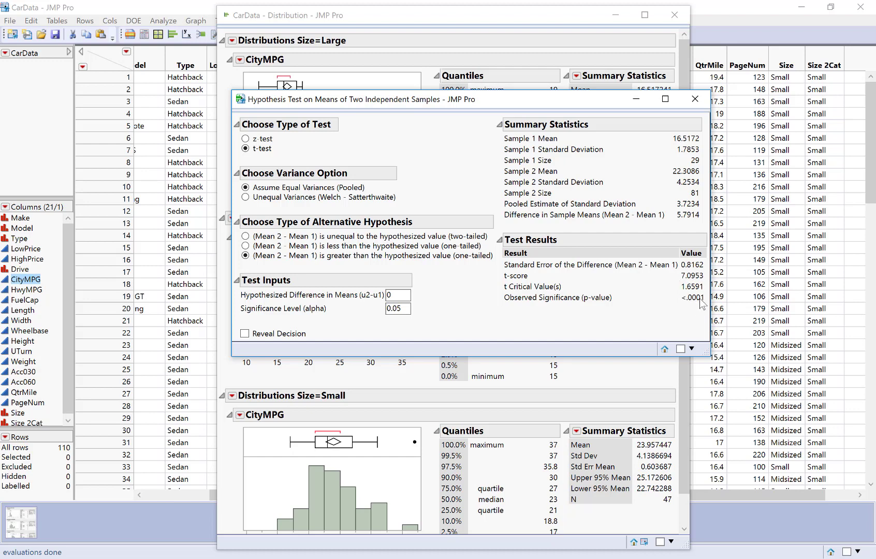
{"action": "mouse_move", "coordinate": [698, 304]}
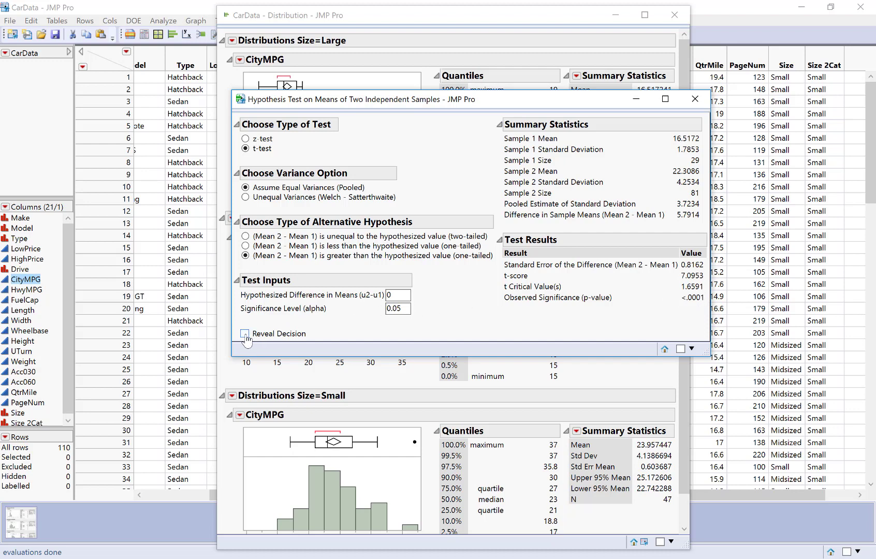
- Tick Reveal Decision to show 'Reject Null Hypothesis' for the t-test
{"action": "left_click", "coordinate": [245, 334]}
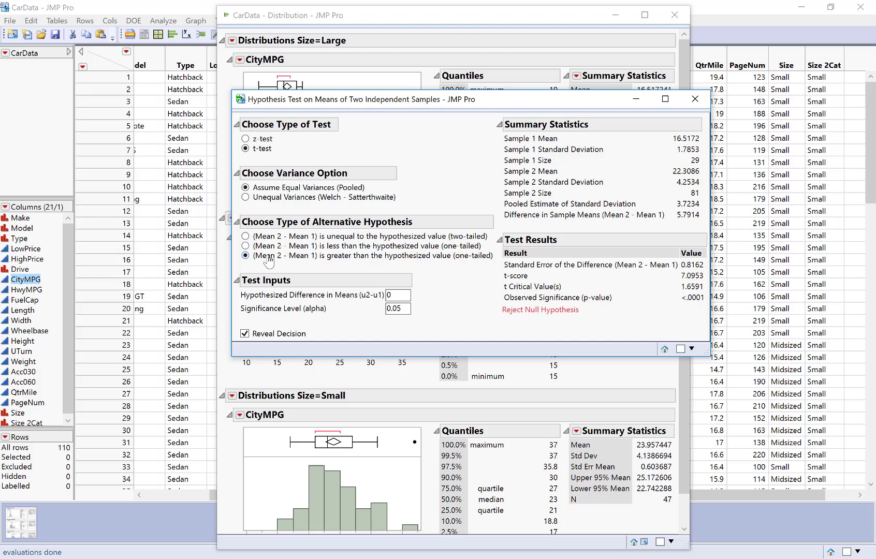
{"action": "mouse_move", "coordinate": [313, 262]}
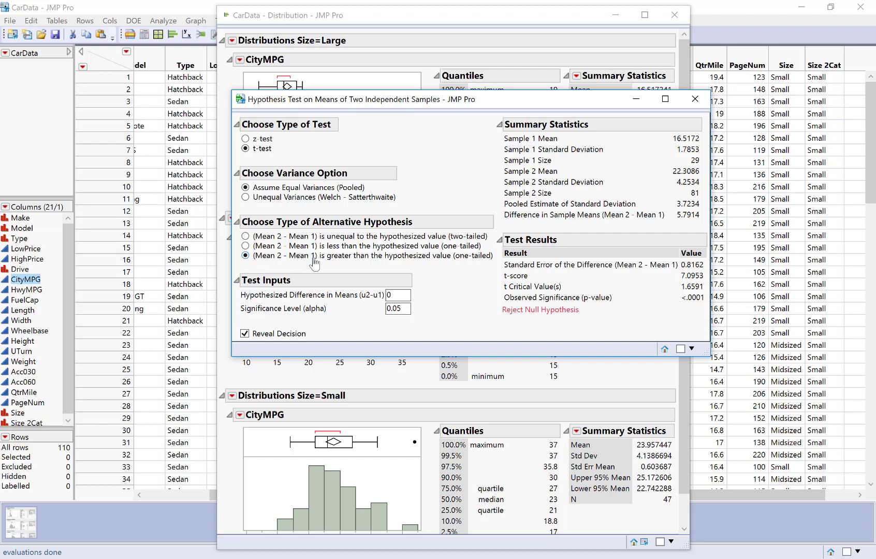
{"action": "mouse_move", "coordinate": [339, 261]}
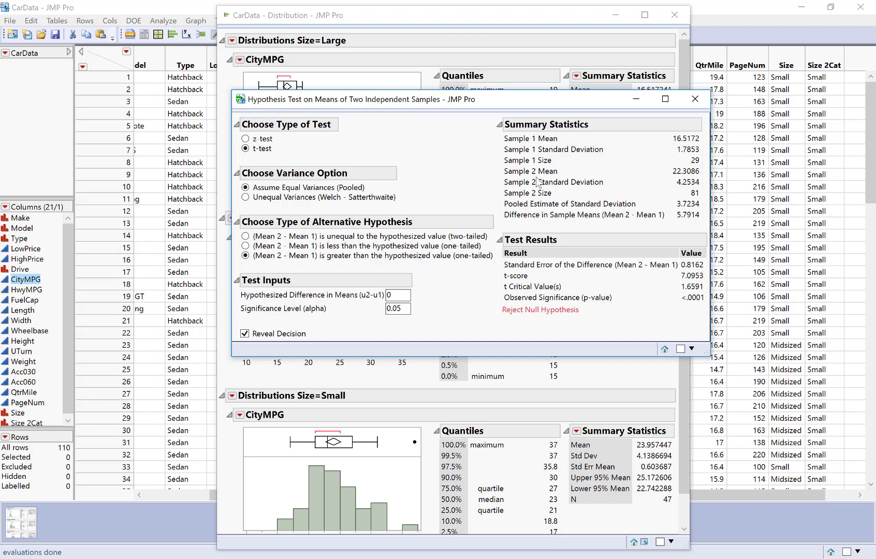
{"action": "mouse_move", "coordinate": [541, 179]}
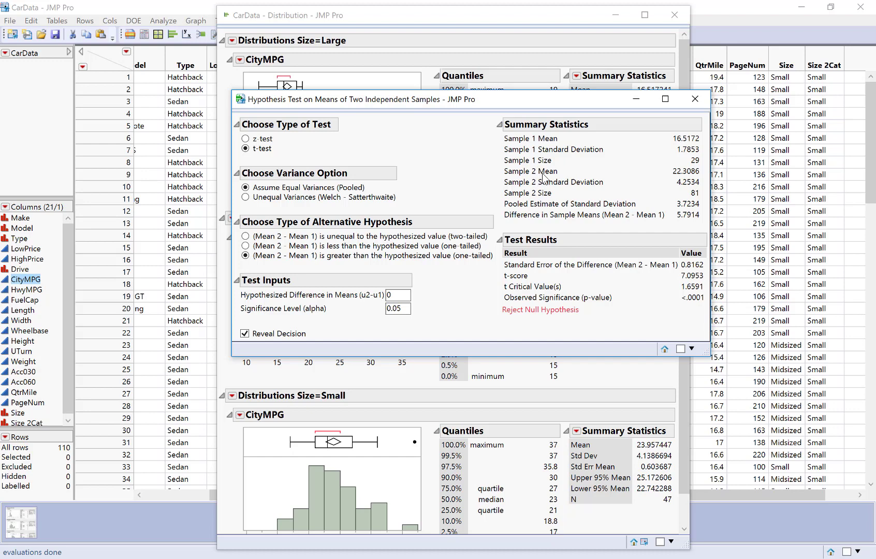
{"action": "mouse_move", "coordinate": [532, 143]}
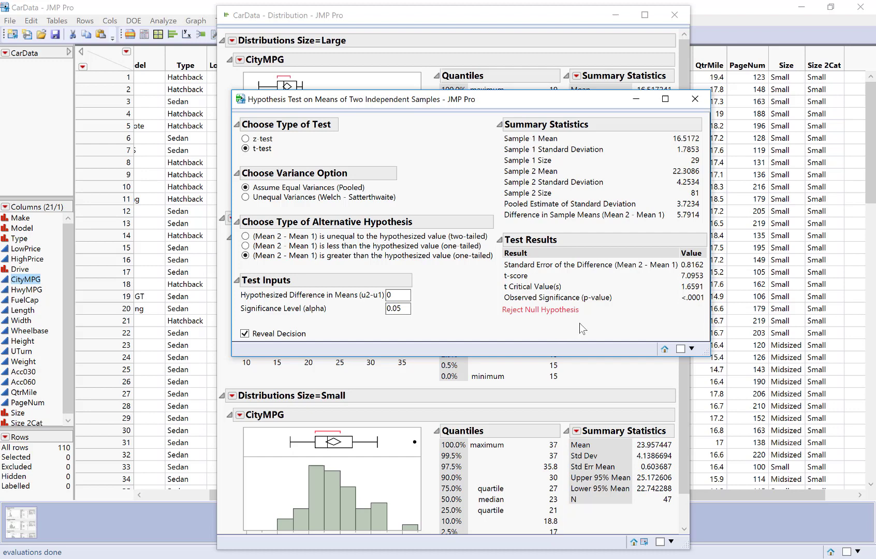
{"action": "mouse_move", "coordinate": [622, 302]}
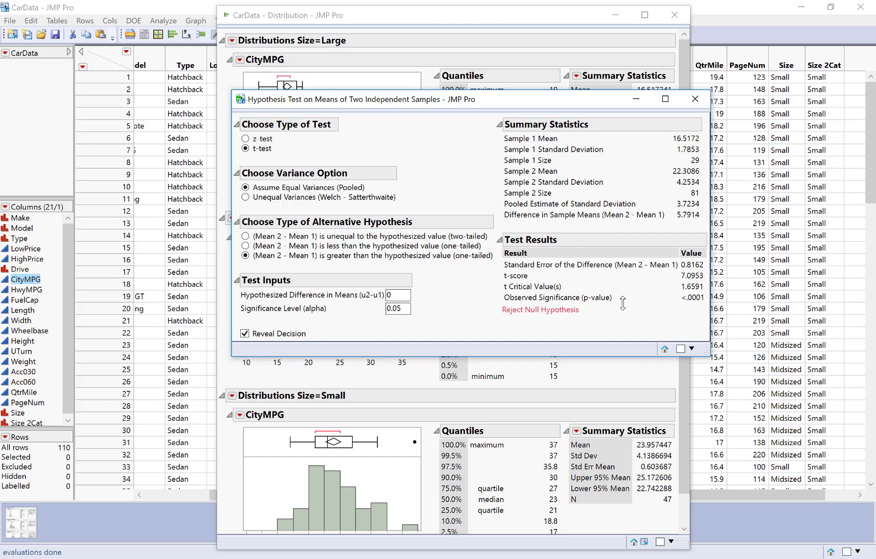